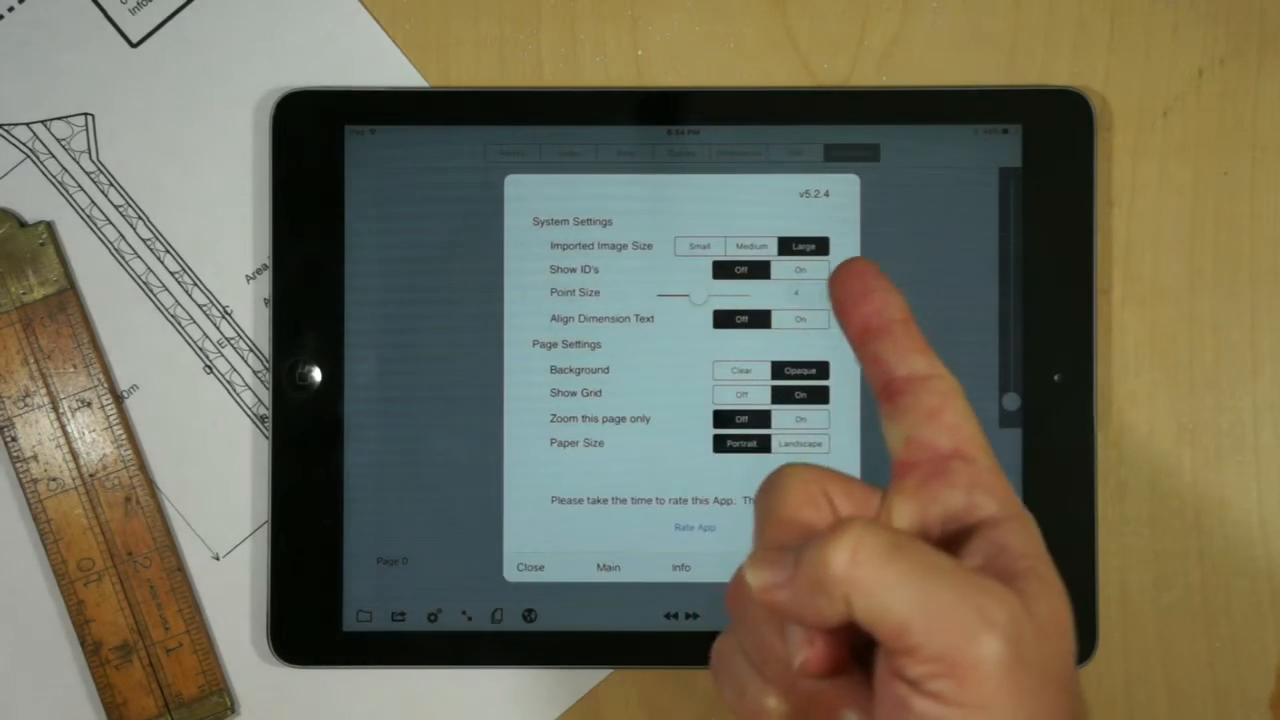
Set Imported Image Size to Large and start importing a photo onto the grid page.
click(530, 568)
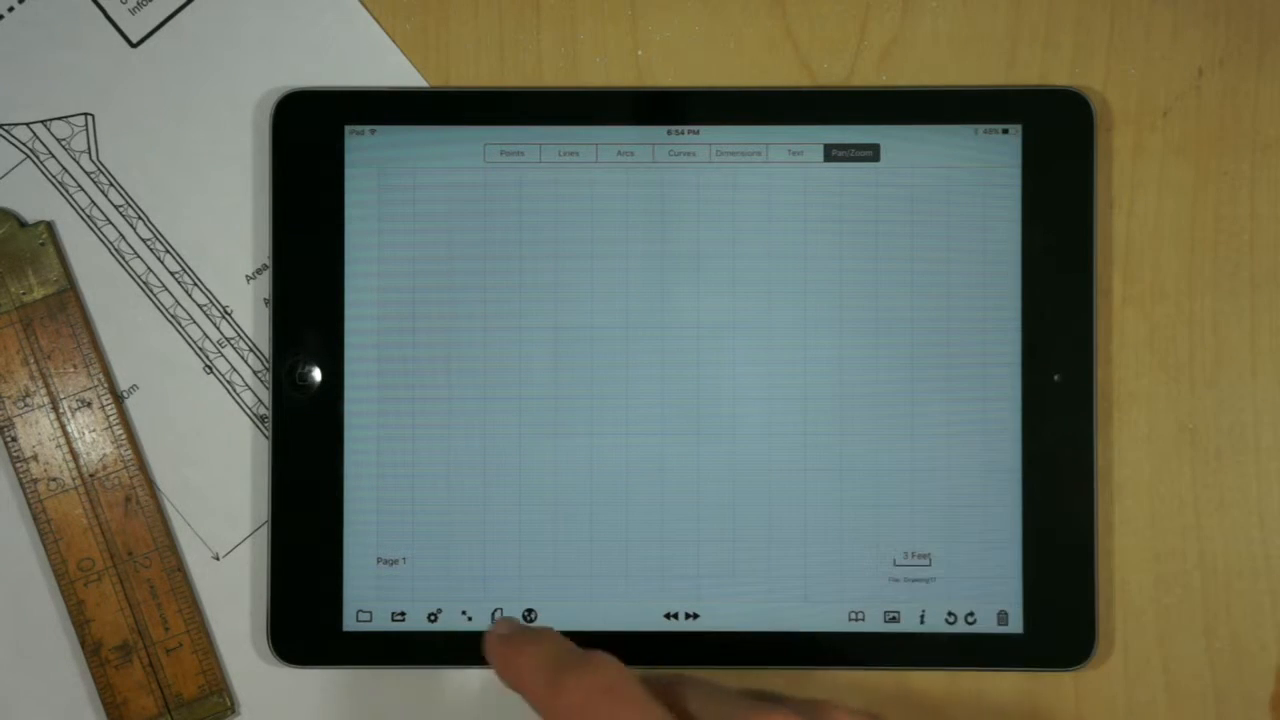
click(432, 616)
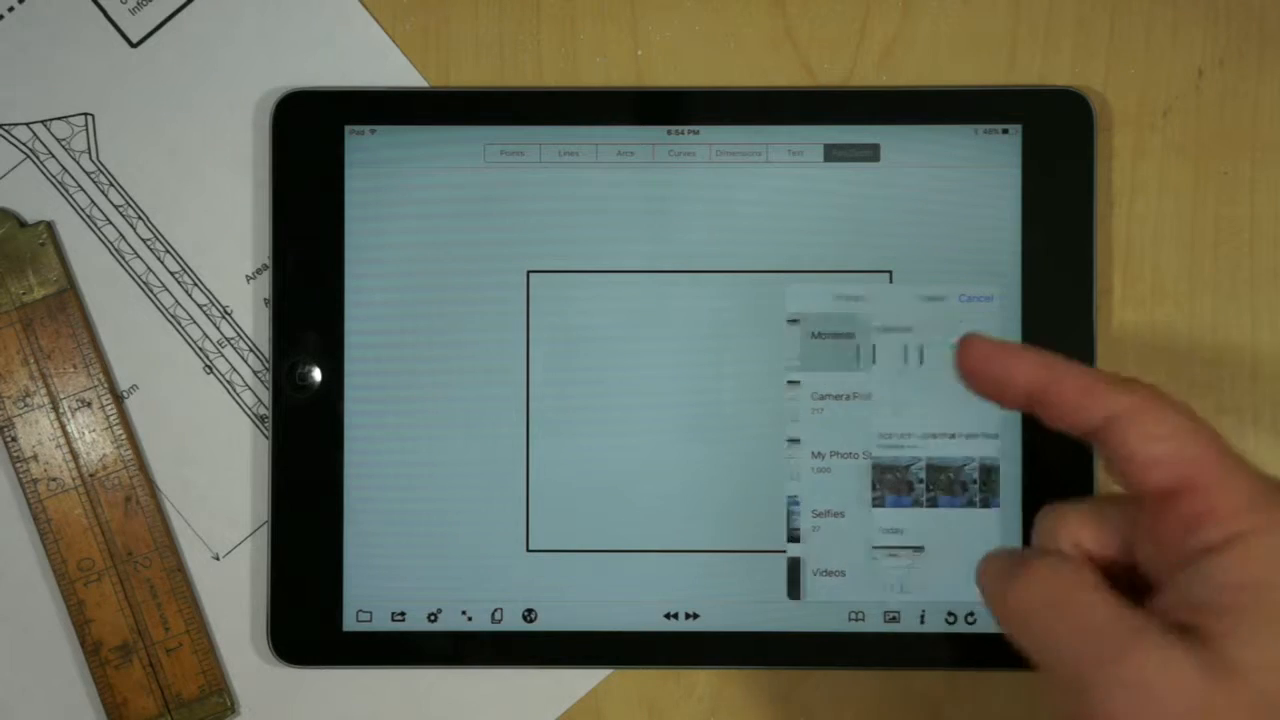
Pick the floor plan photo from the Photos library and dismiss its Image Properties.
click(976, 296)
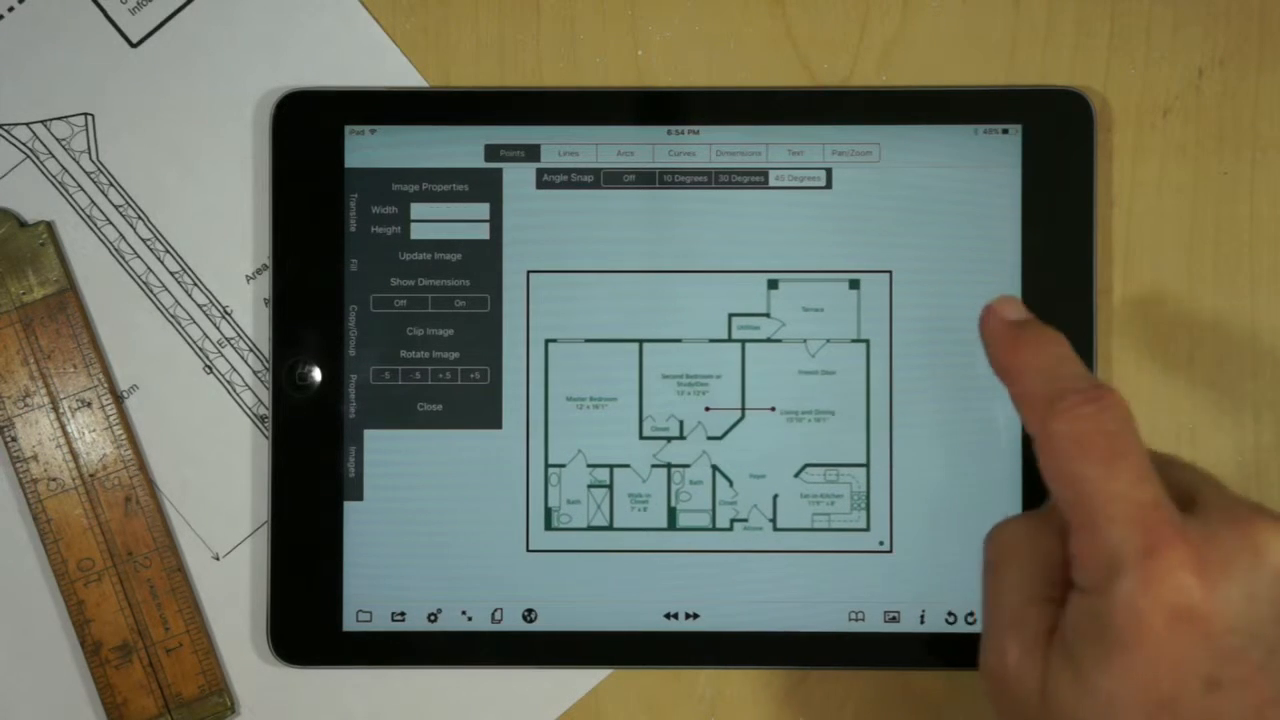
click(852, 152)
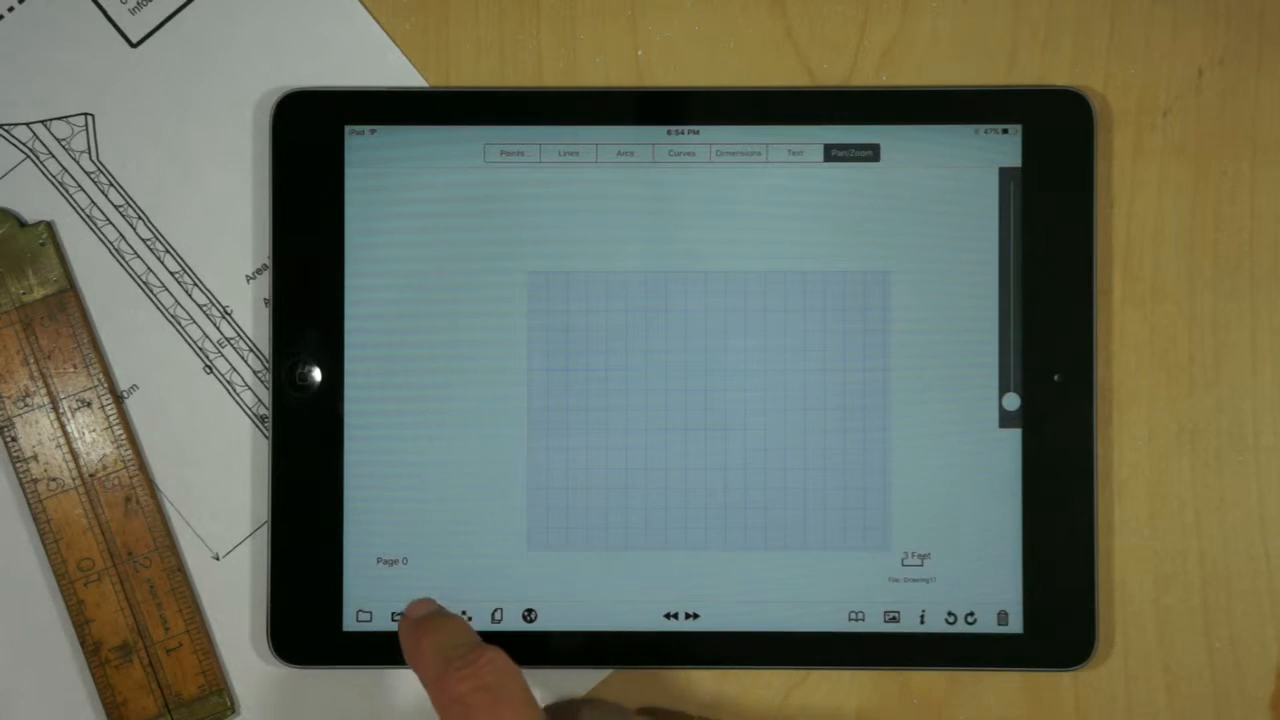
Trace a line along the walk-in closet wall and finish it at the closet corner.
click(432, 616)
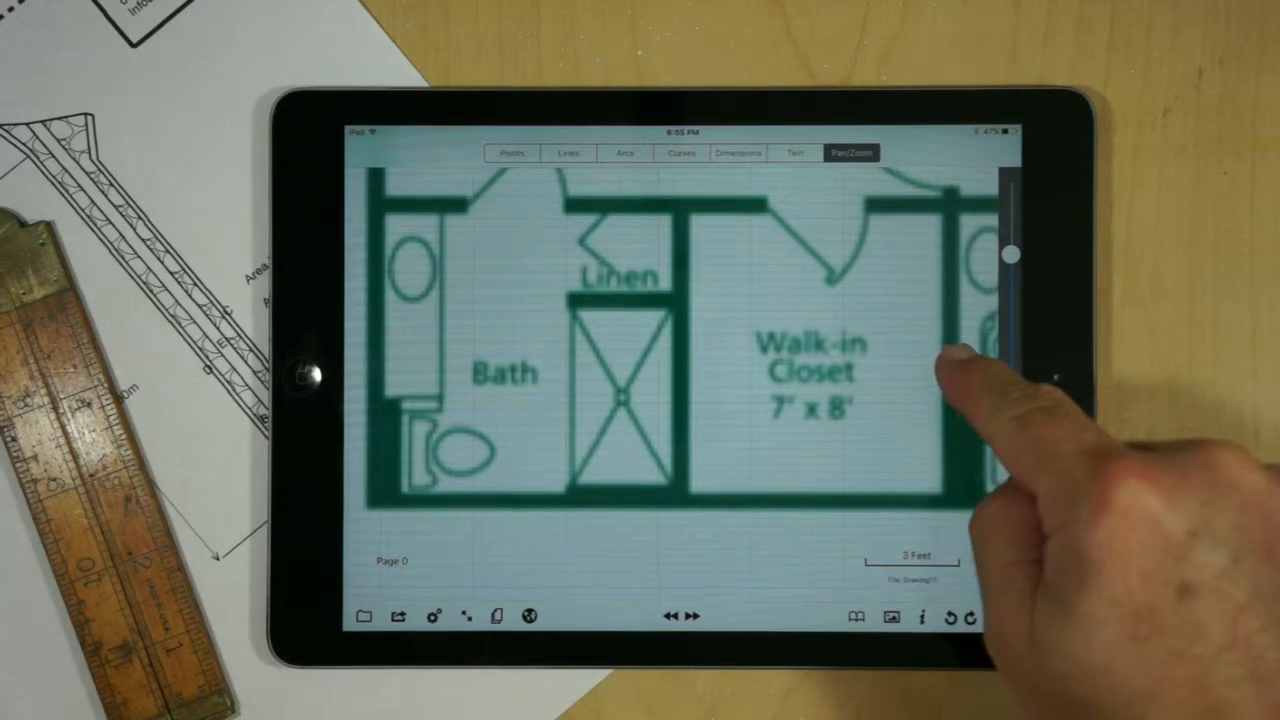
click(568, 152)
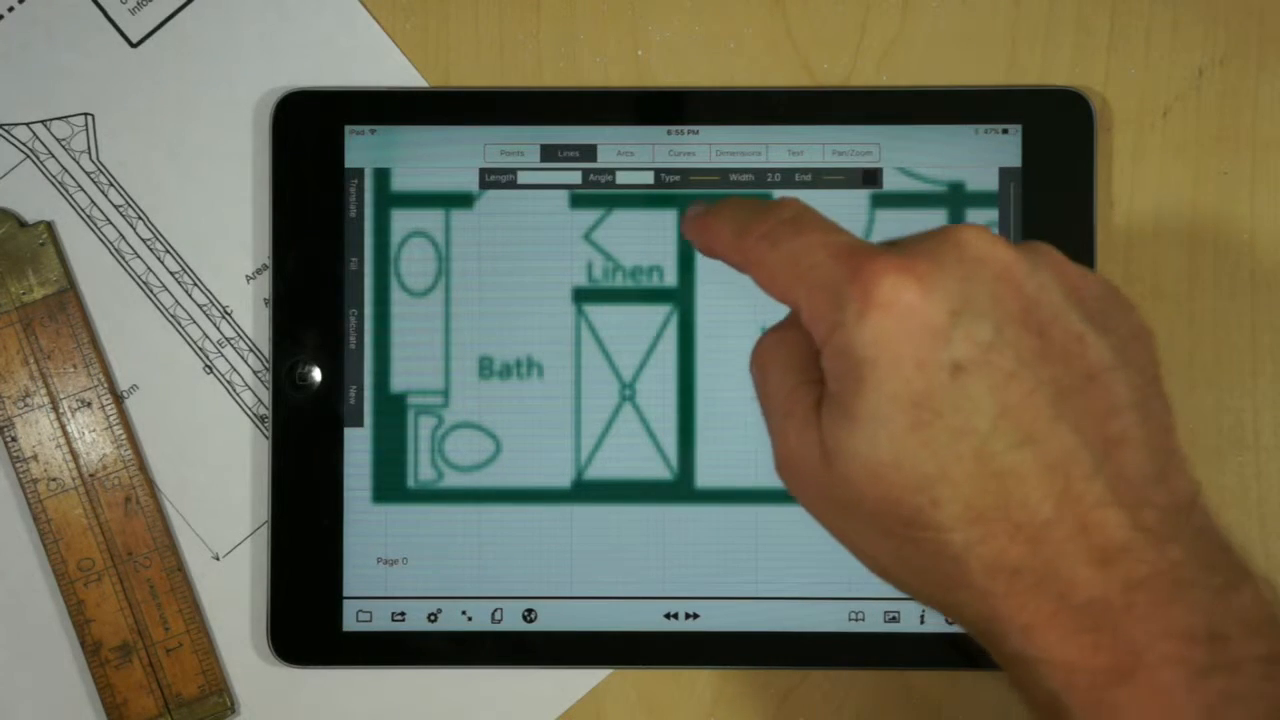
drag(702, 216, 702, 486)
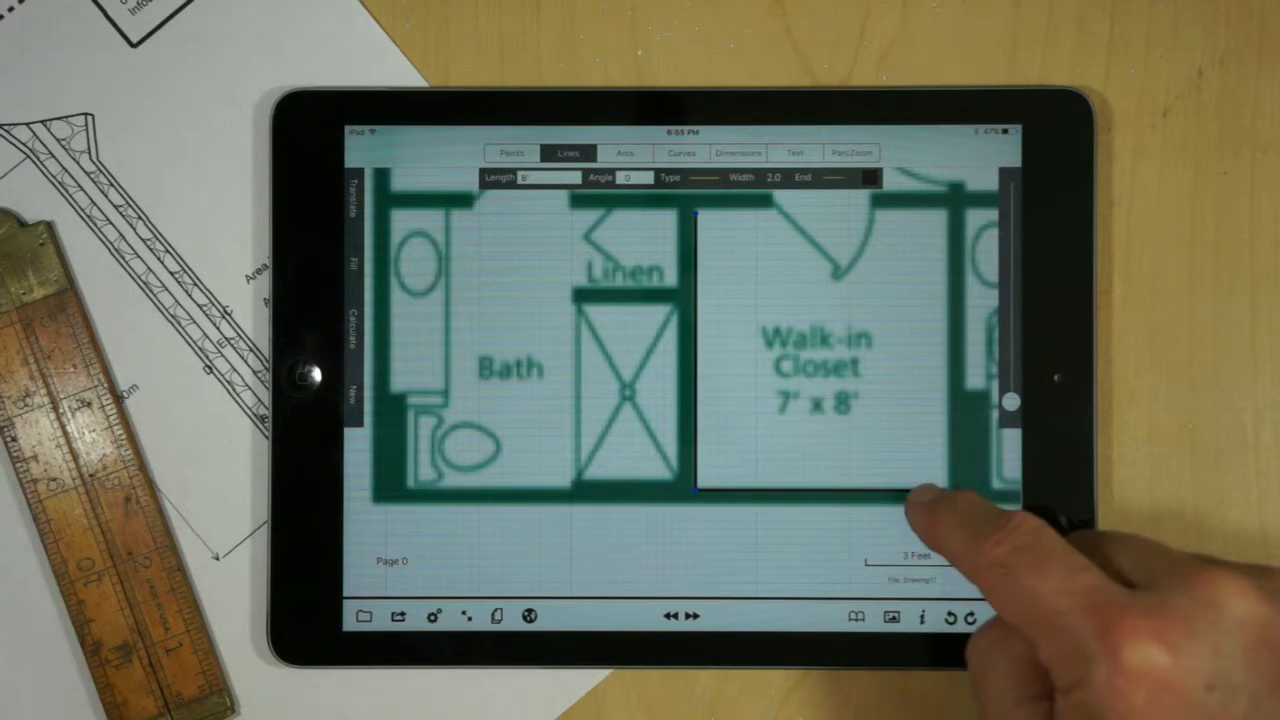
click(512, 152)
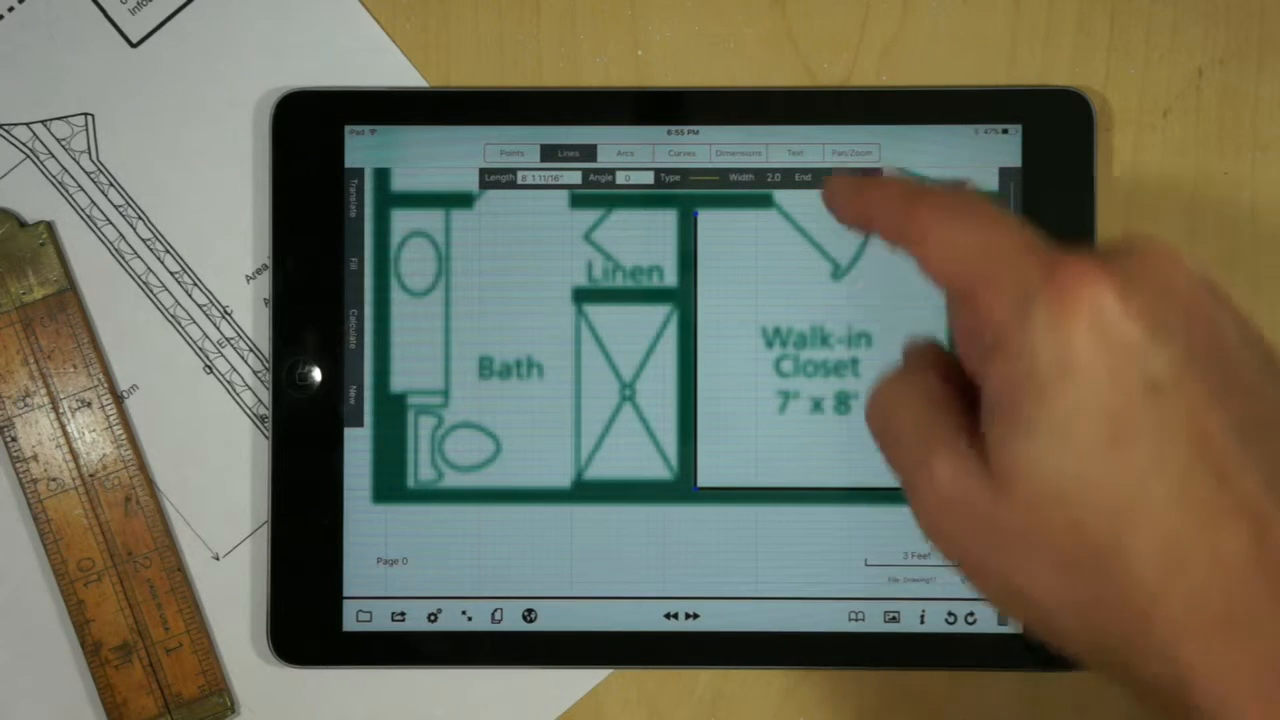
Dimension the closet lines and calculate the grid size so the long wall reads 8'.
click(738, 152)
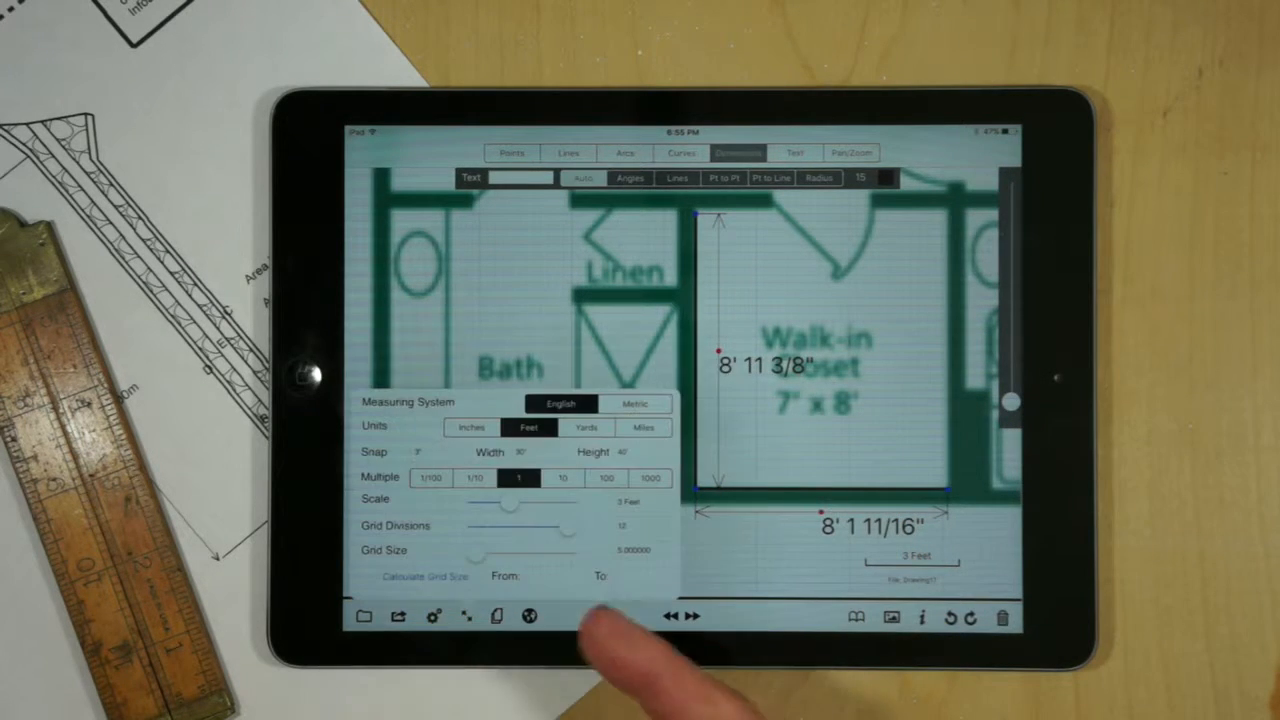
click(532, 332)
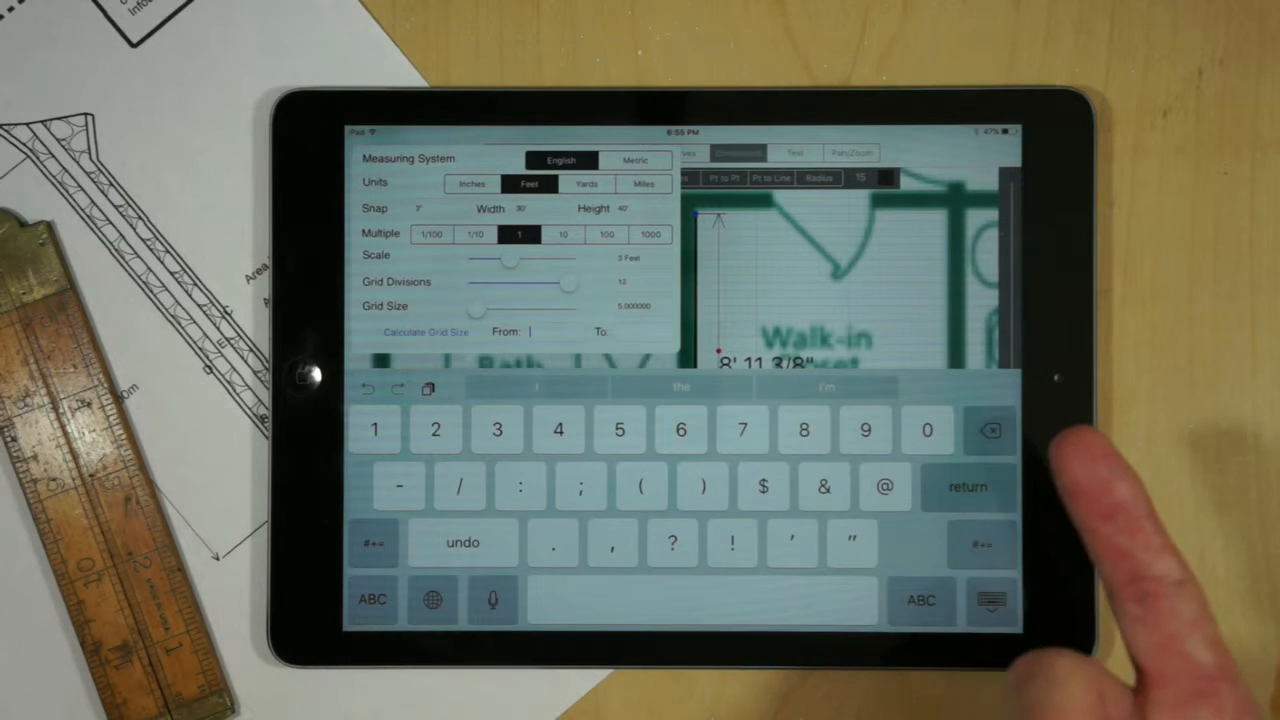
text(8')
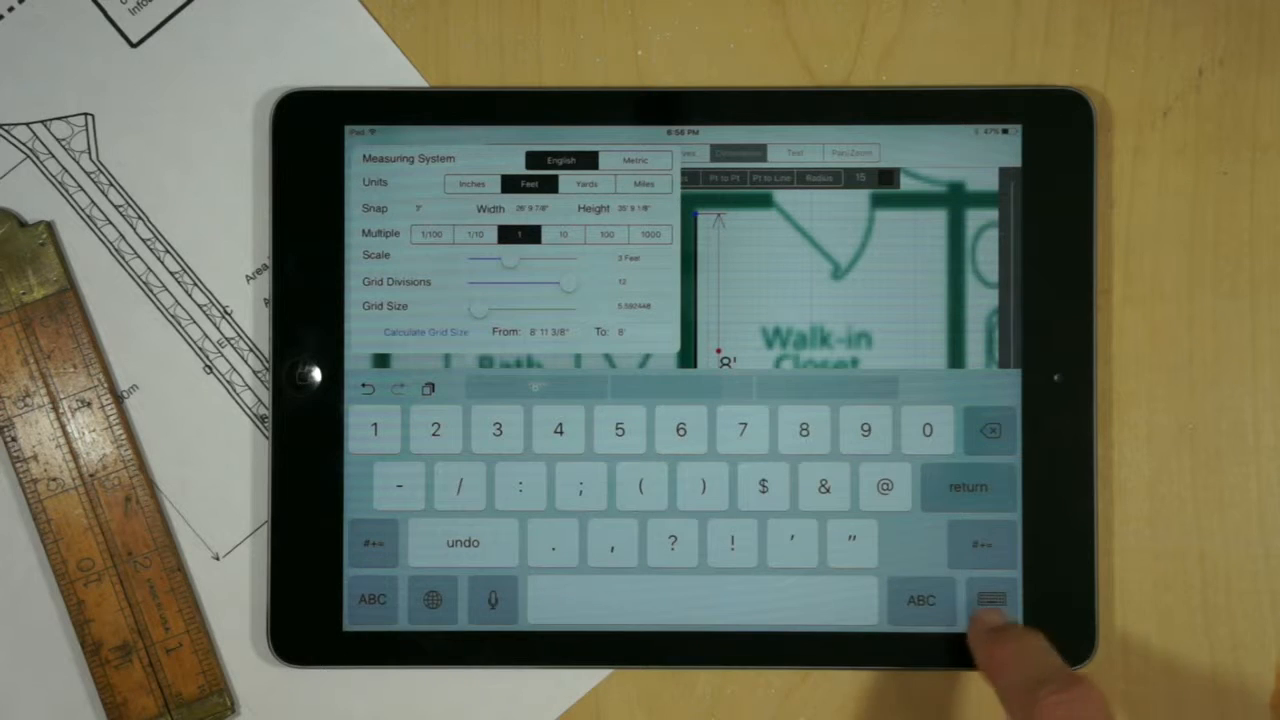
click(988, 600)
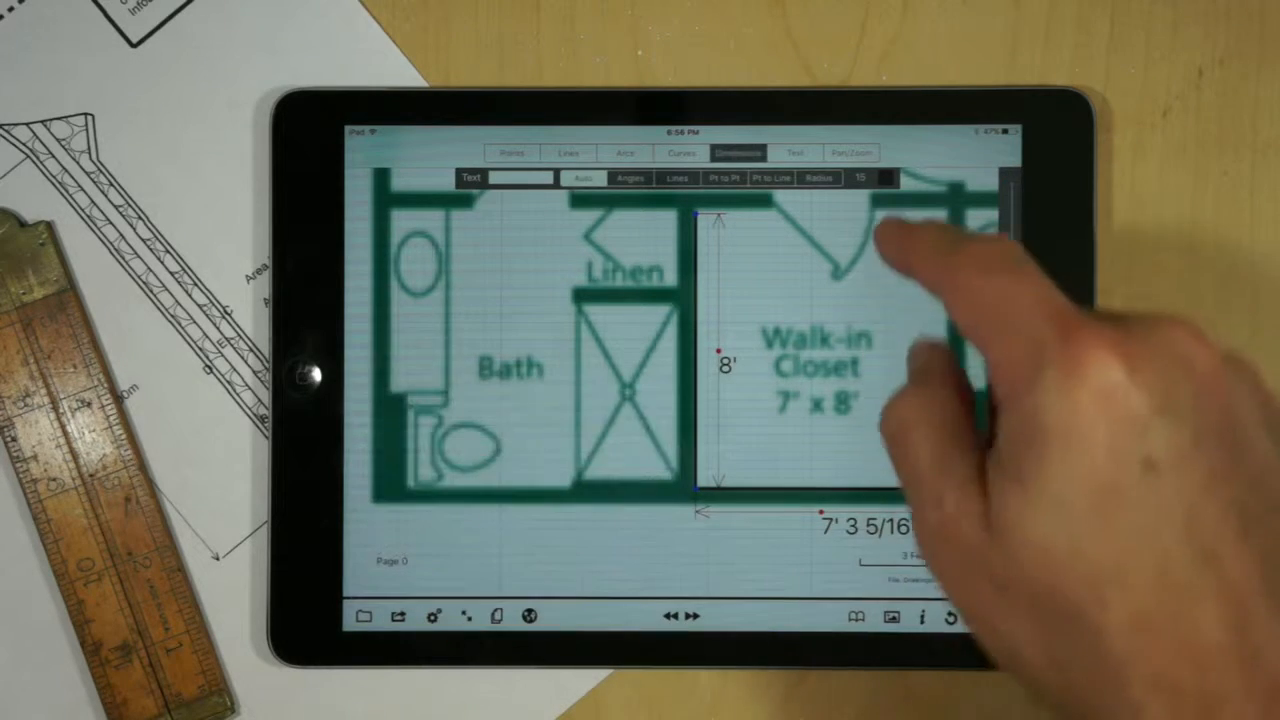
Pan to the living room and trace a line along its right wall.
click(850, 152)
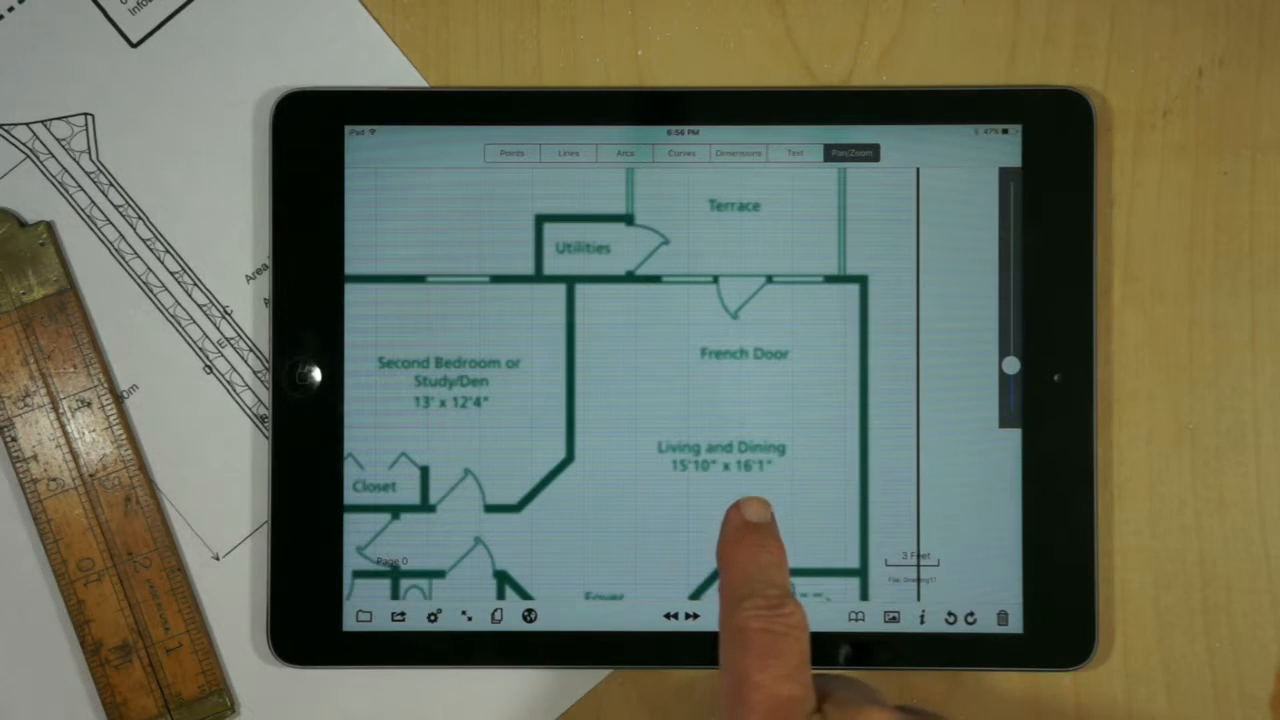
click(568, 152)
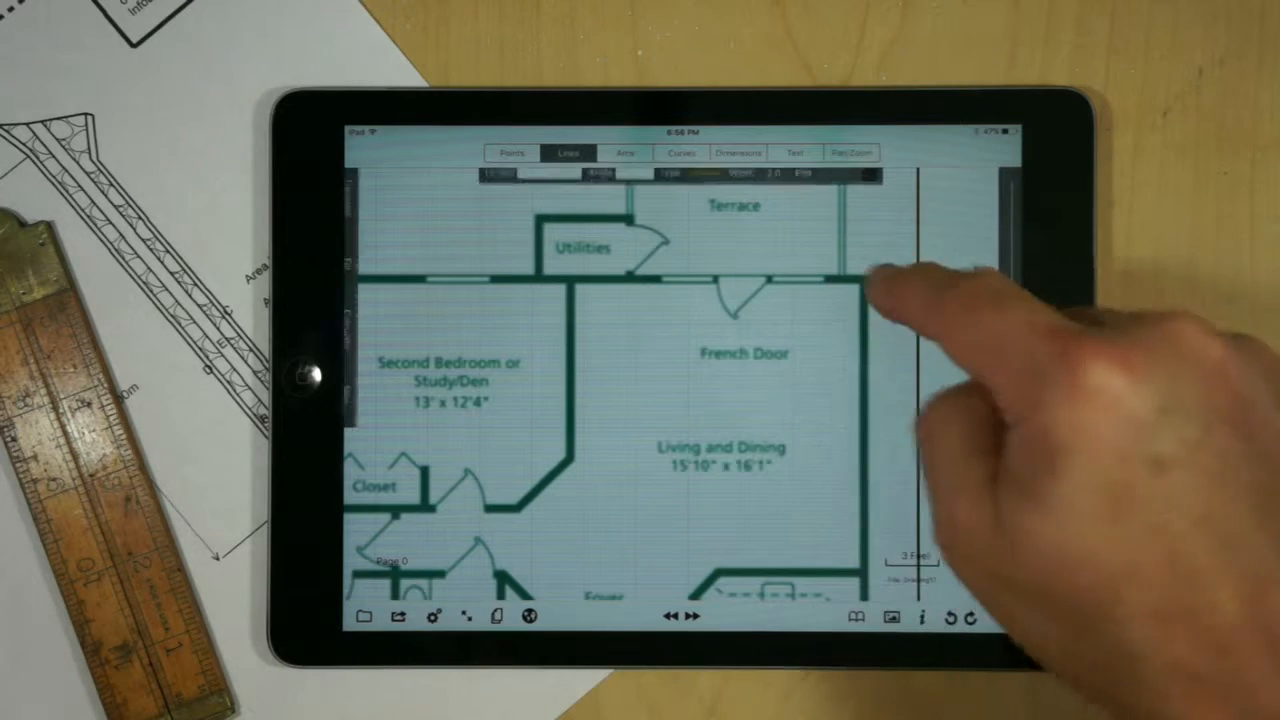
drag(876, 290, 852, 560)
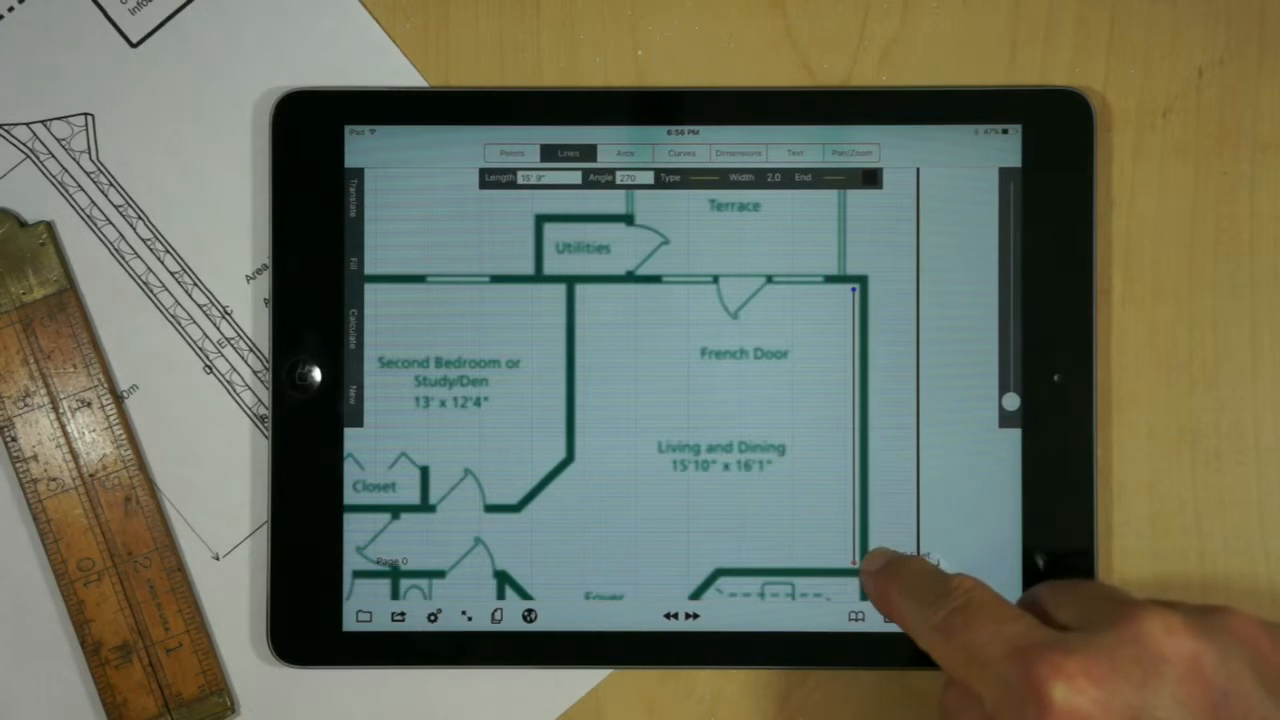
click(512, 152)
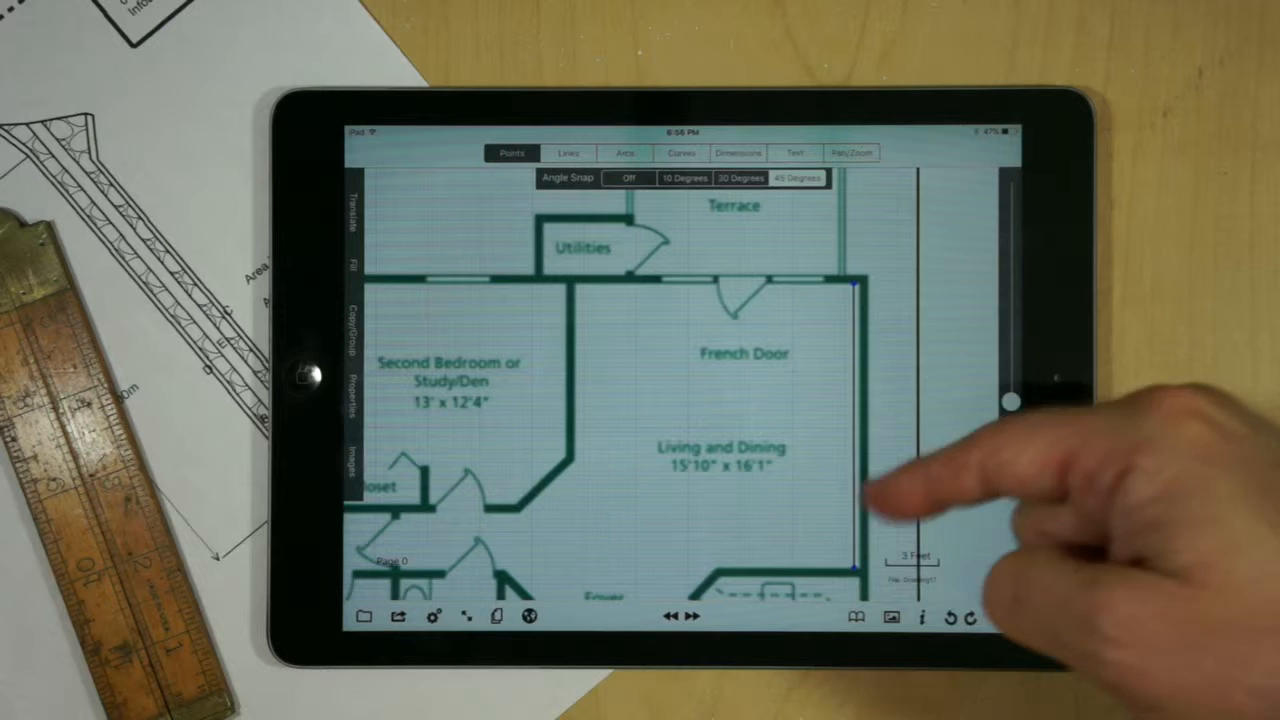
Dimension the traced wall at about 16 feet, then delete the test marks.
click(738, 152)
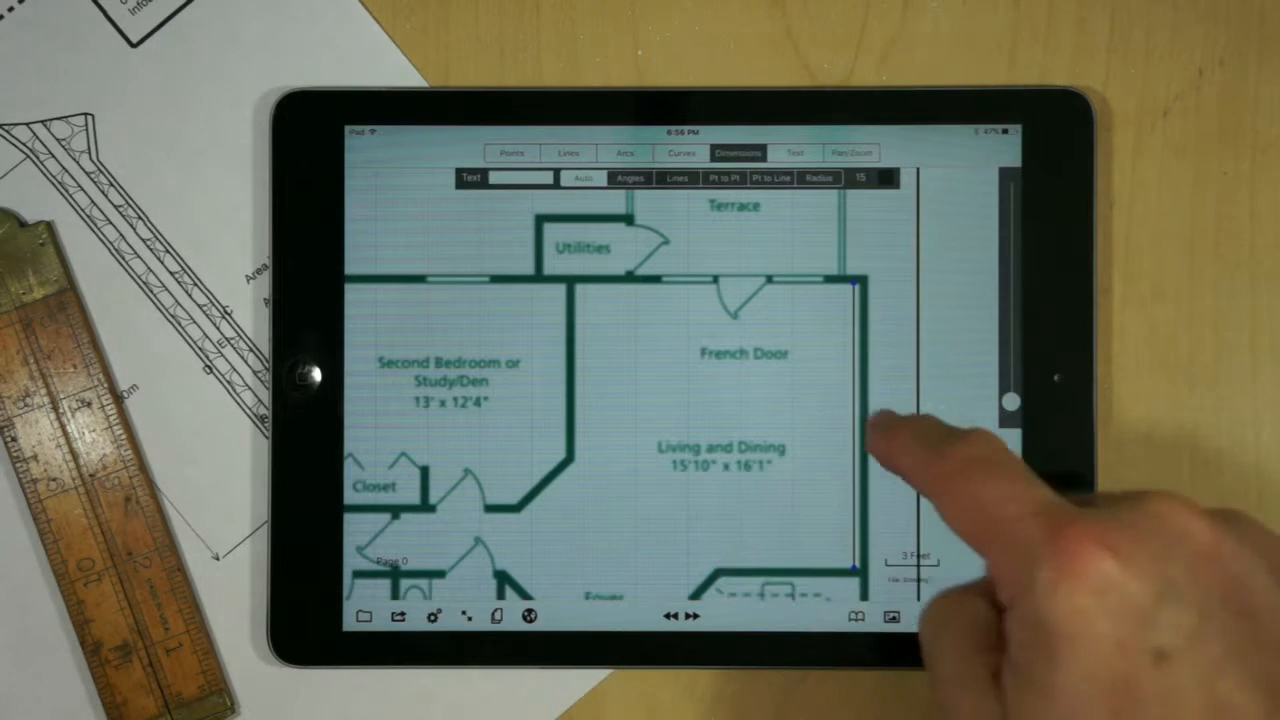
click(856, 430)
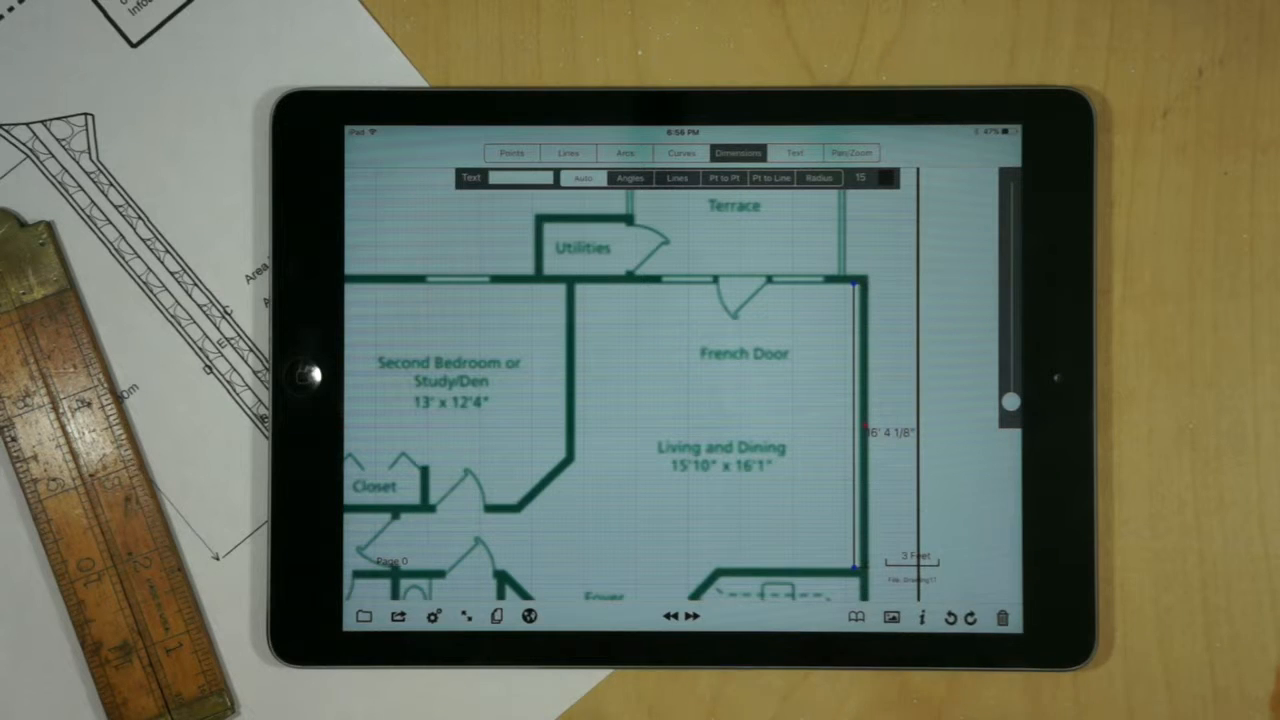
click(1000, 616)
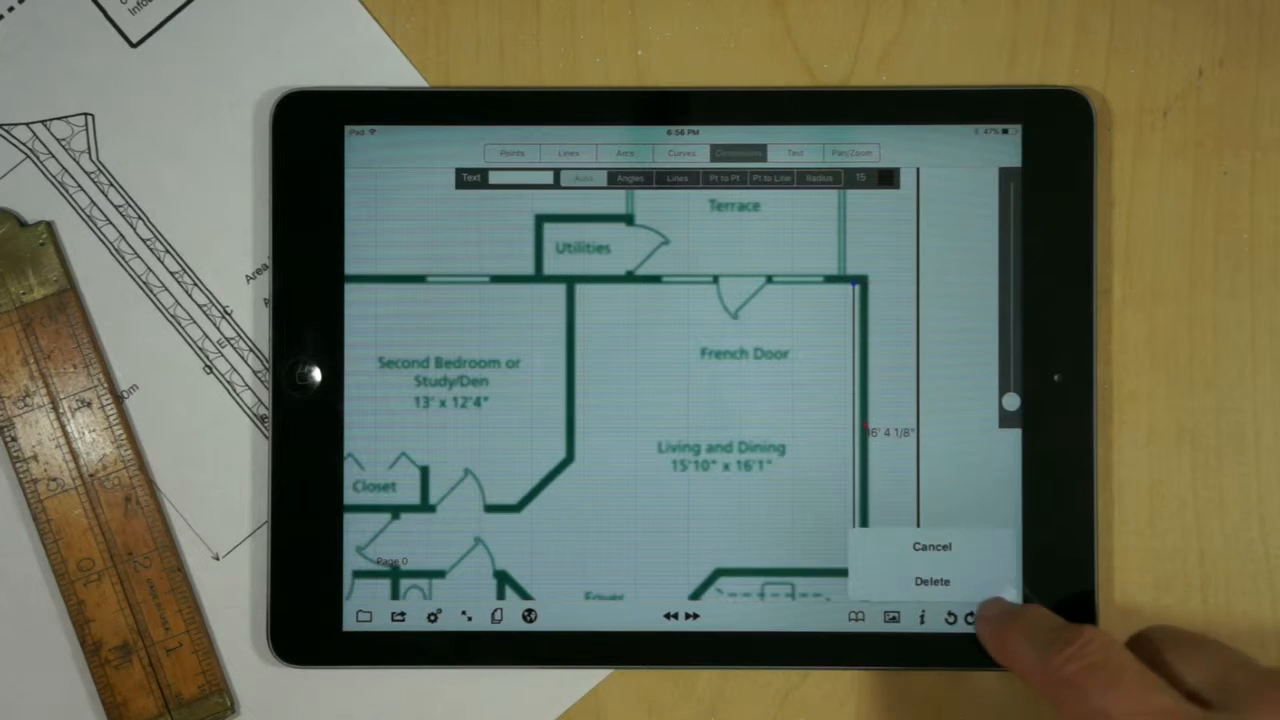
click(932, 580)
text(8')
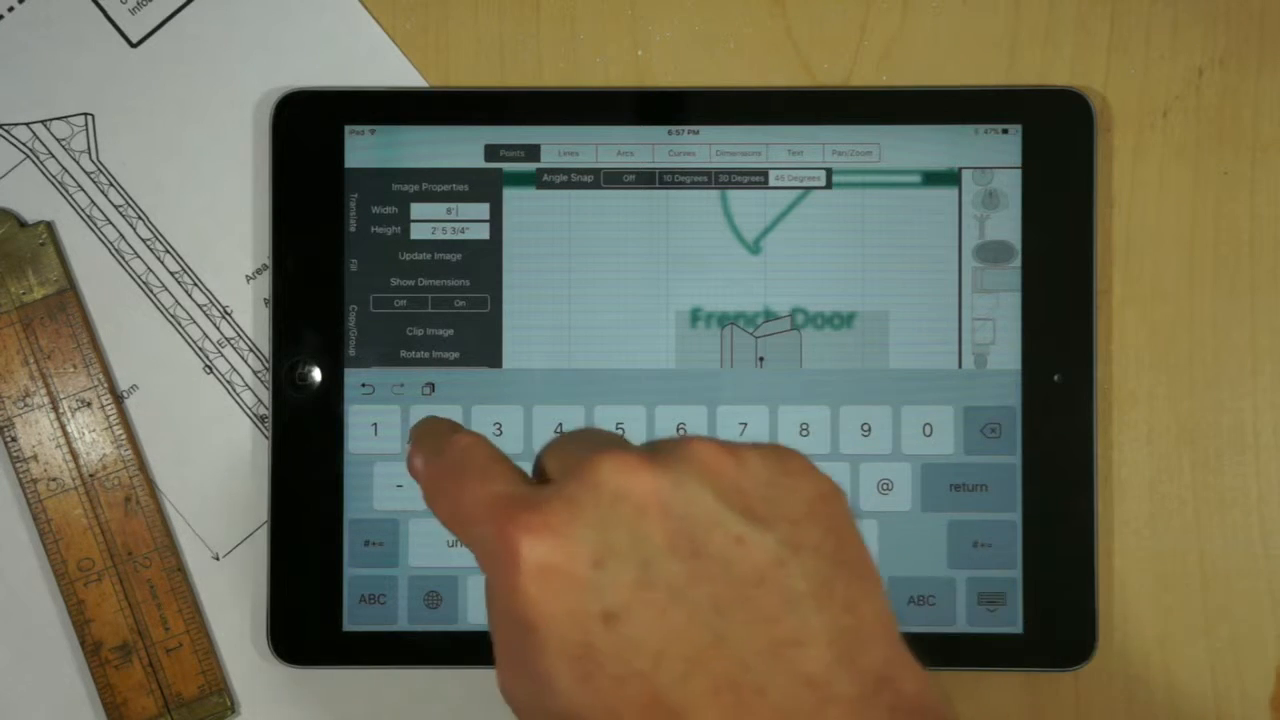
Enter the couch size 8' 2" by 2' 8" and update the image to it.
text(2")
click(450, 230)
text(2' 8)
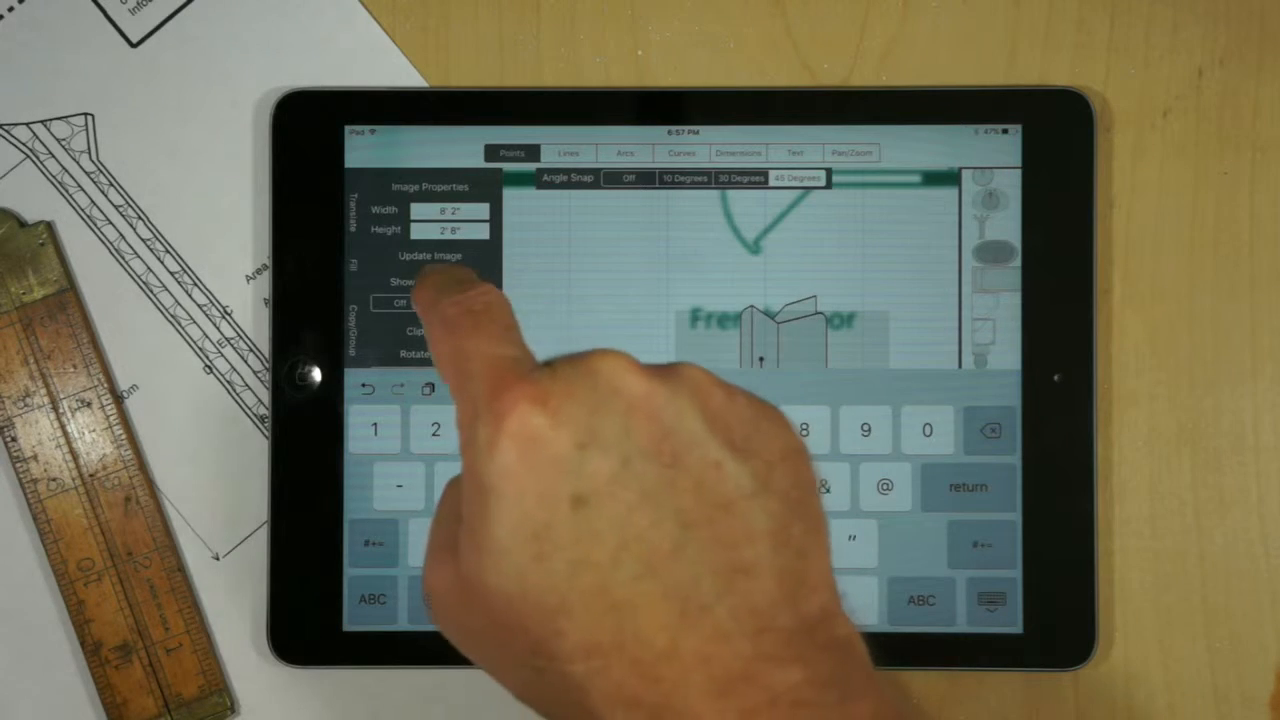
click(460, 304)
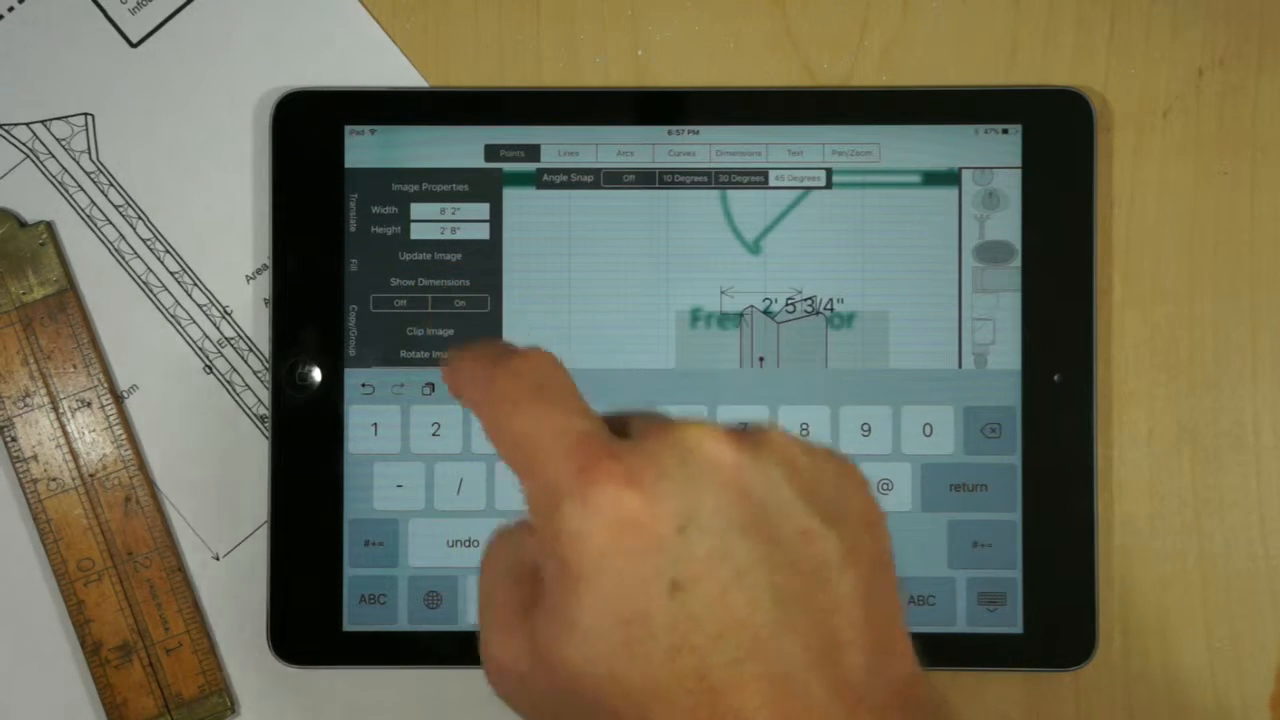
click(852, 152)
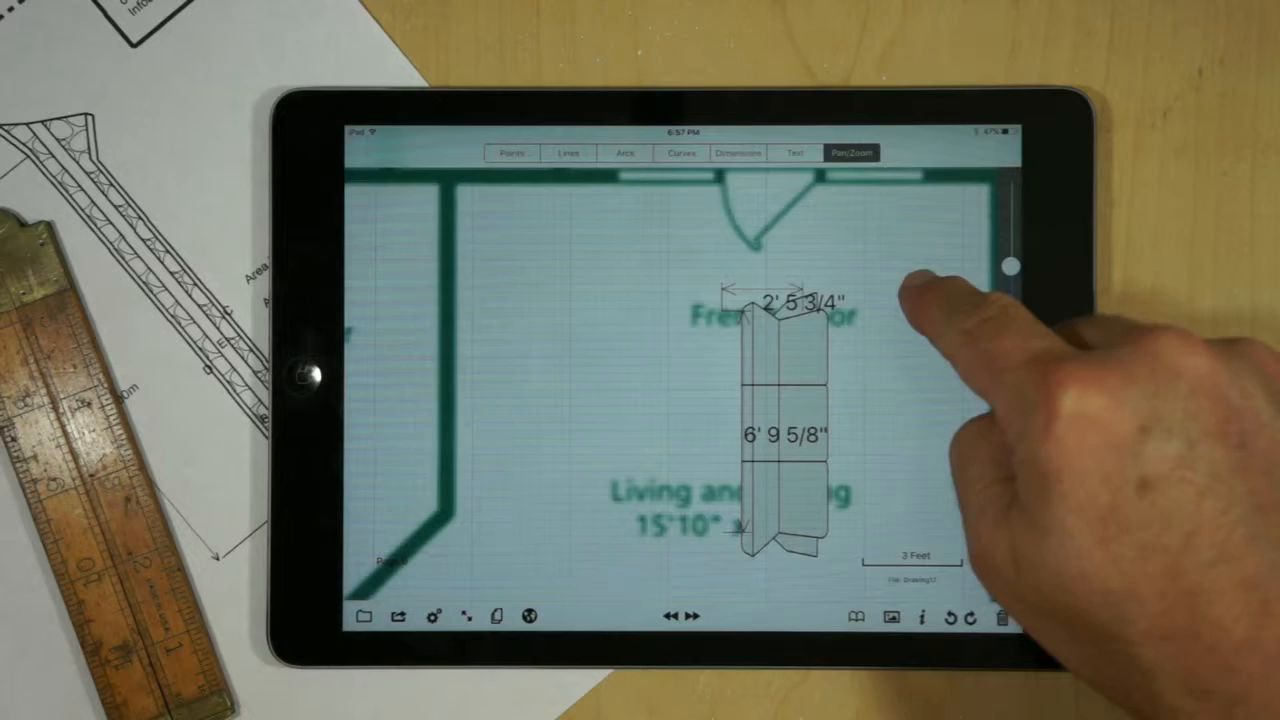
Select the resized couch near the French Door and bring up the measuring-system settings.
click(512, 152)
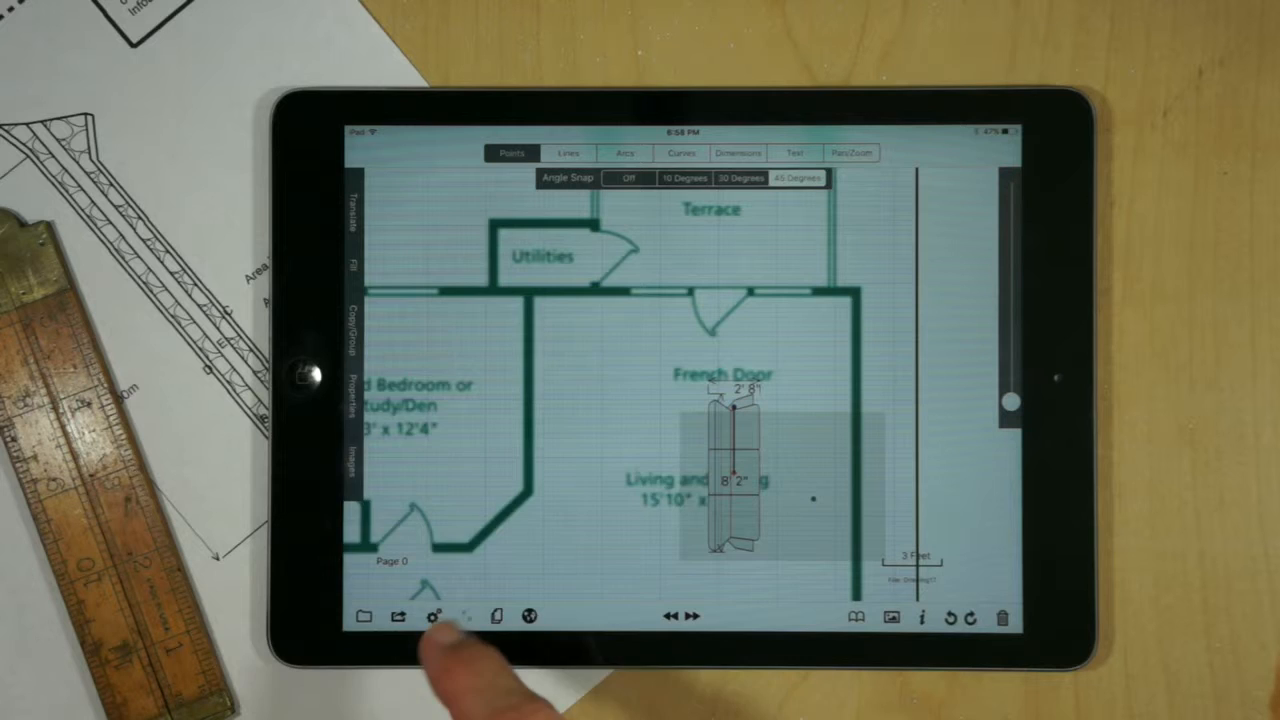
click(432, 616)
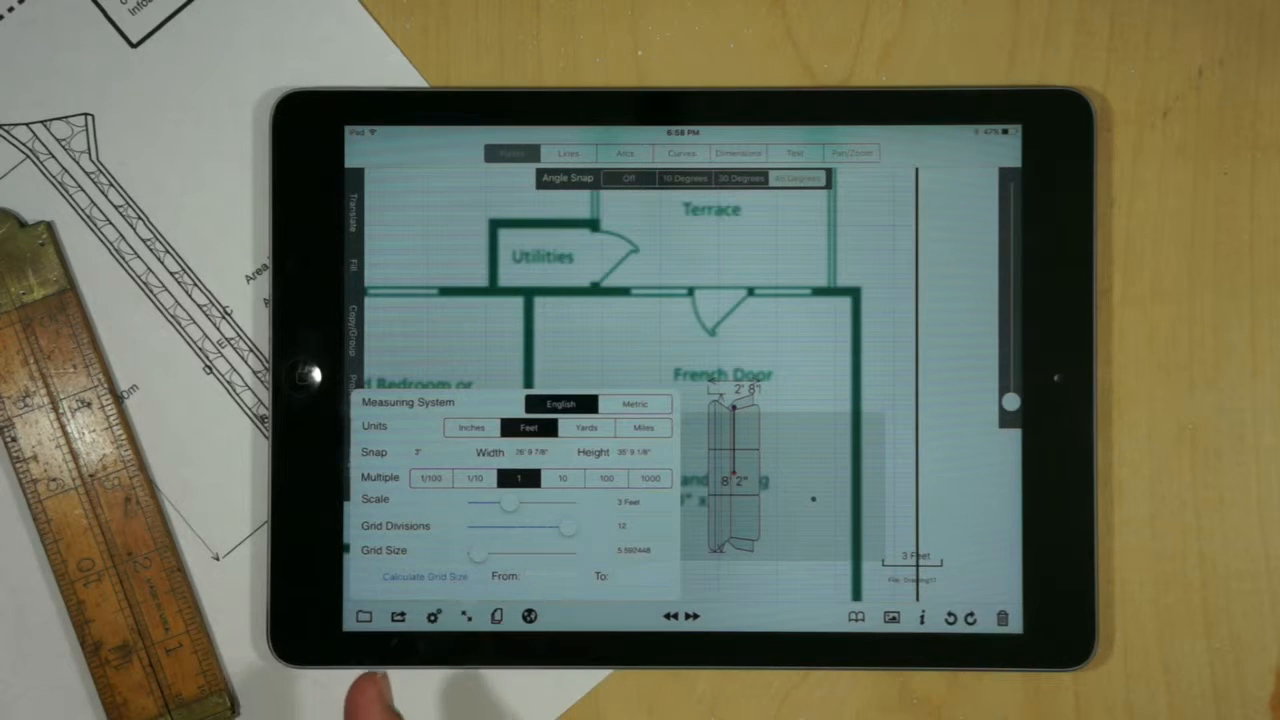